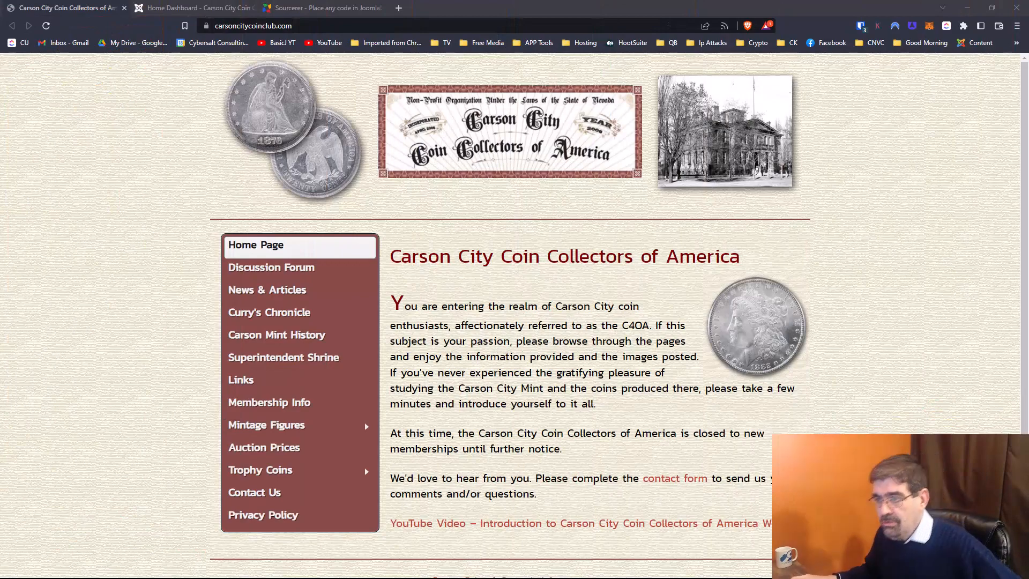
Step: Start the free Sourcerer v9.3.0 download from the Regular Labs page
{"action": "scroll", "scroll_direction": "down", "scroll_amount": 3}
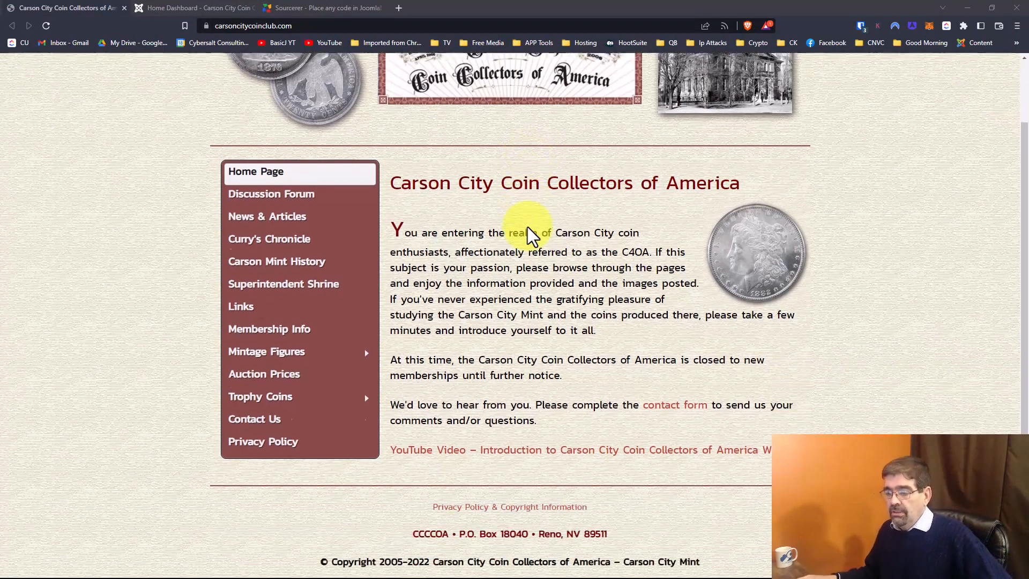
{"action": "scroll", "scroll_direction": "down", "scroll_amount": 3}
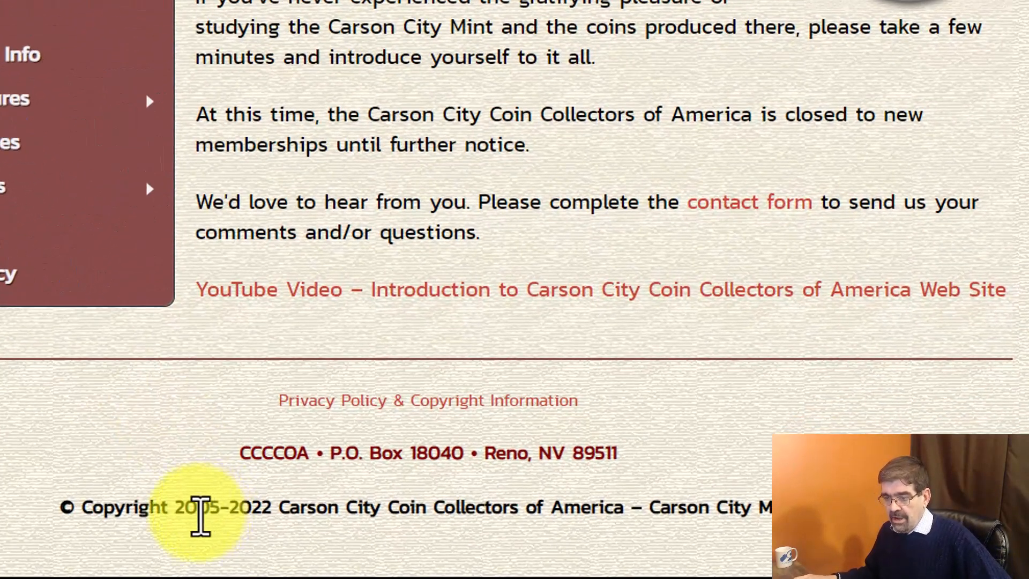
{"action": "mouse_move", "coordinate": [269, 507]}
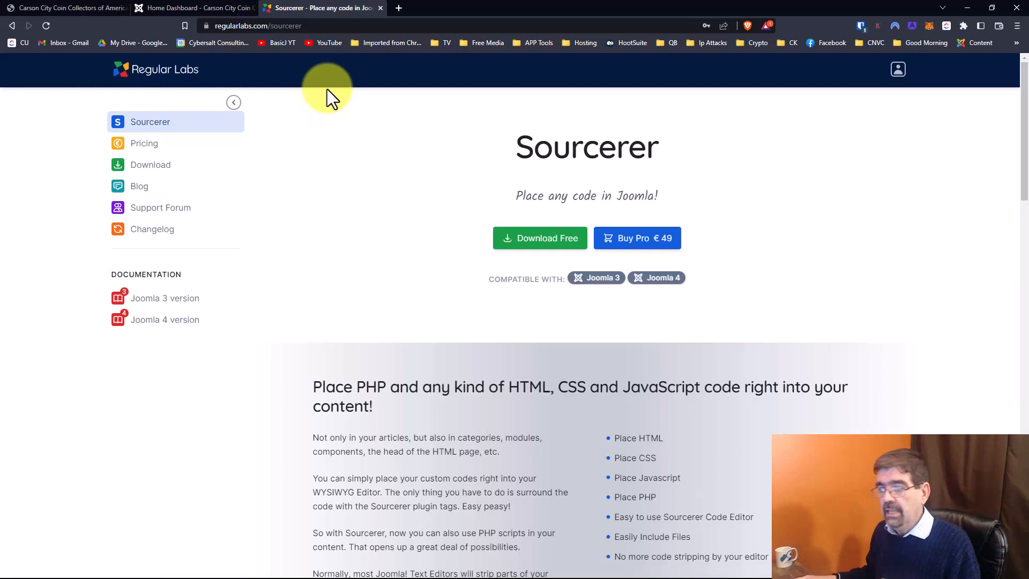
{"action": "mouse_move", "coordinate": [539, 238]}
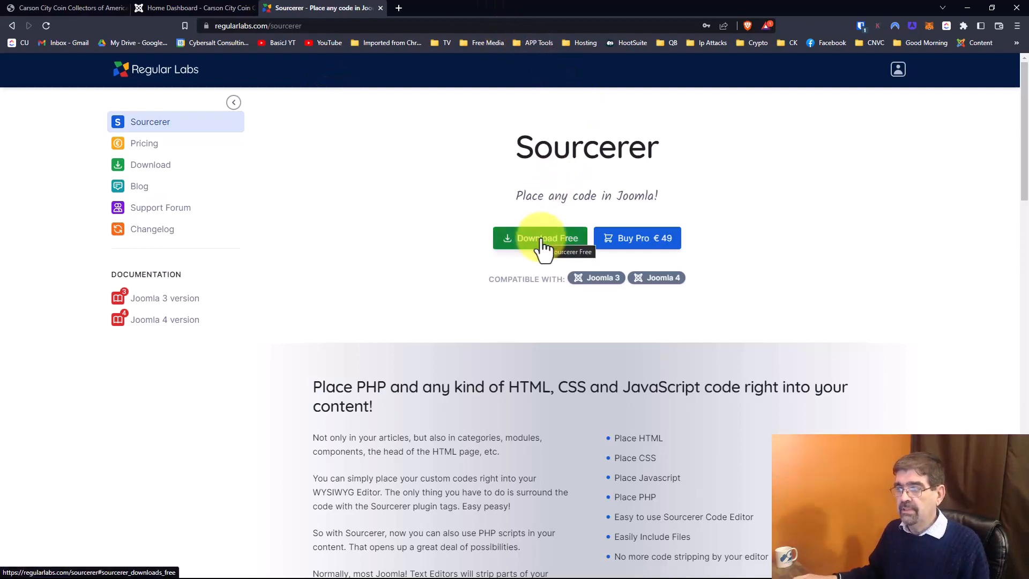
{"action": "left_click", "coordinate": [540, 238]}
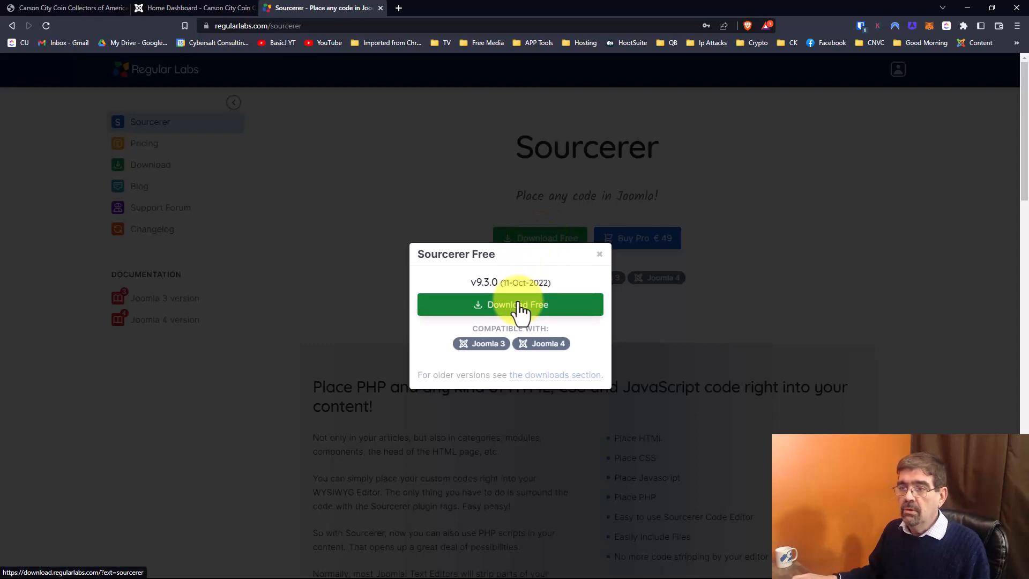
{"action": "left_click", "coordinate": [510, 305]}
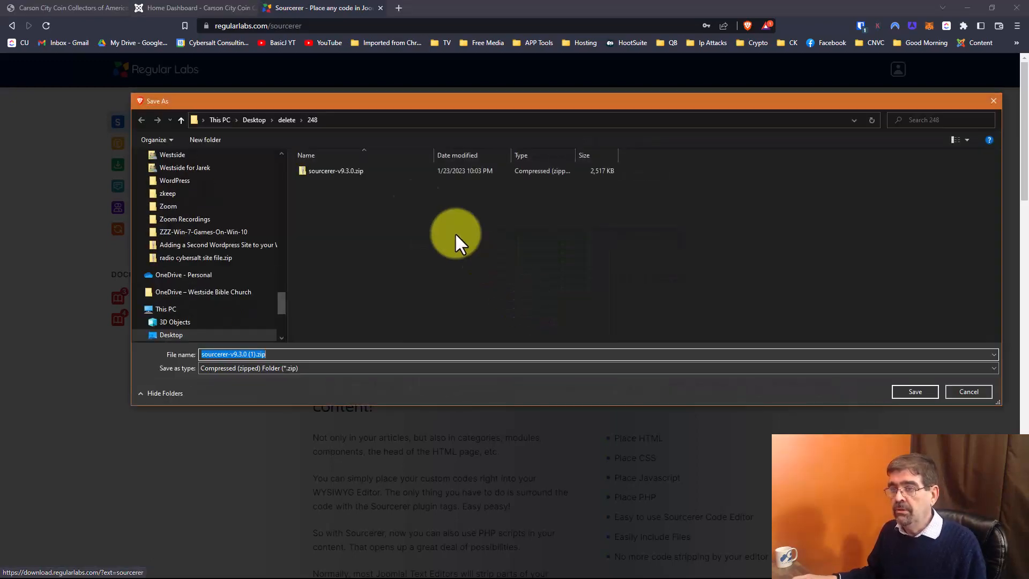
Step: Save the zip to the chosen folder, replacing the existing copy of the same name
{"action": "left_click", "coordinate": [915, 391]}
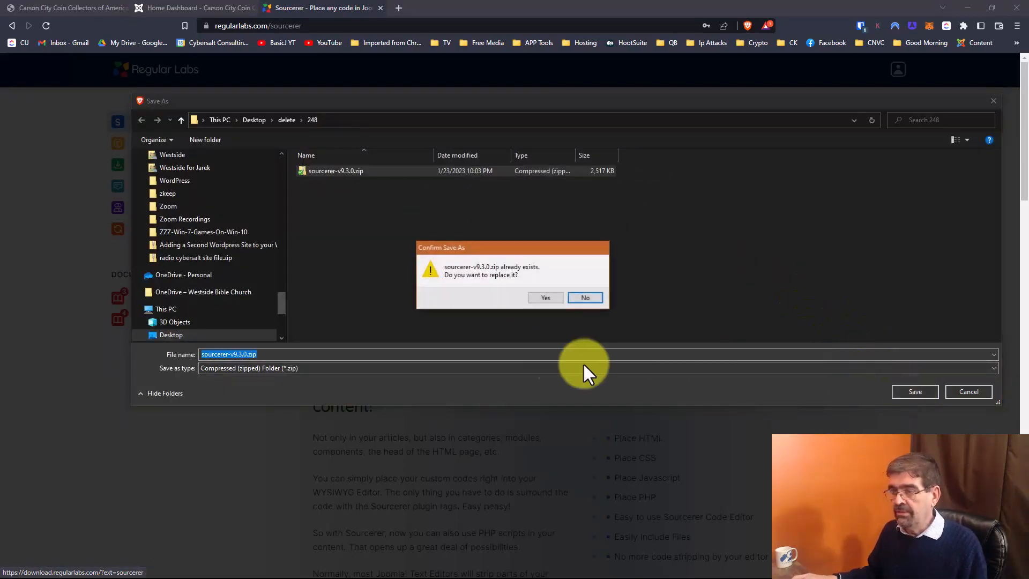
{"action": "left_click", "coordinate": [545, 297]}
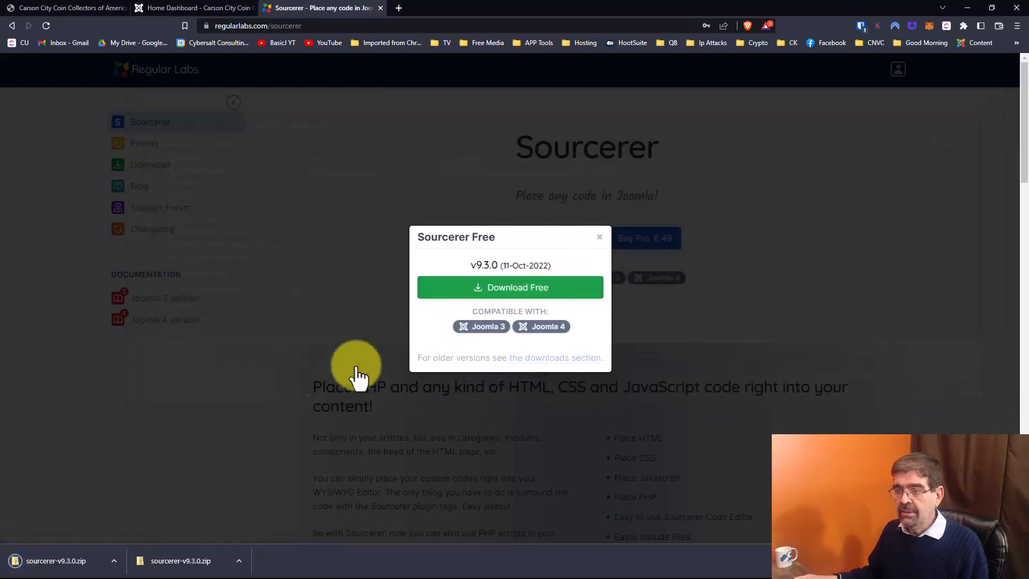
{"action": "left_click", "coordinate": [599, 237]}
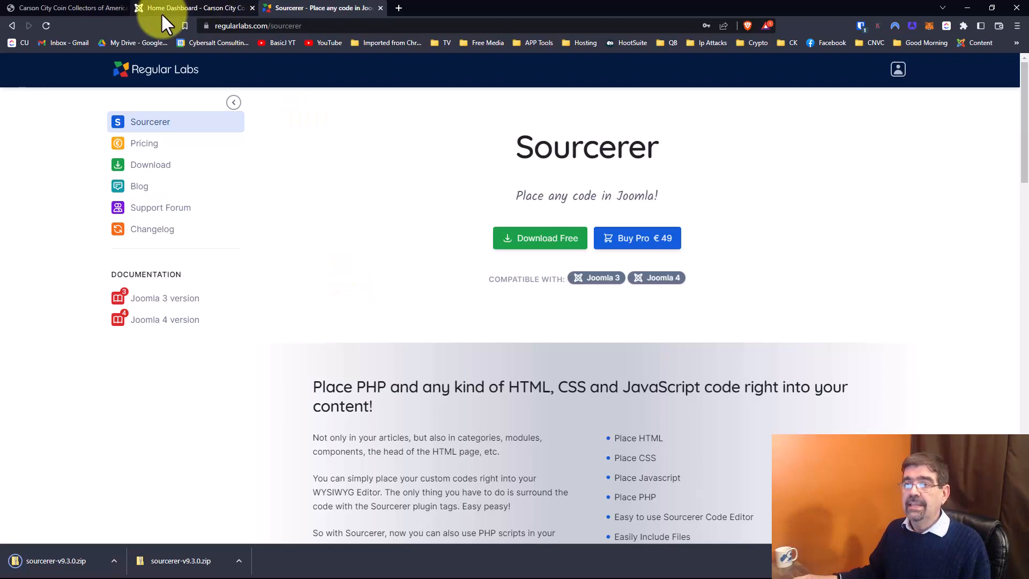
{"action": "mouse_move", "coordinate": [193, 8]}
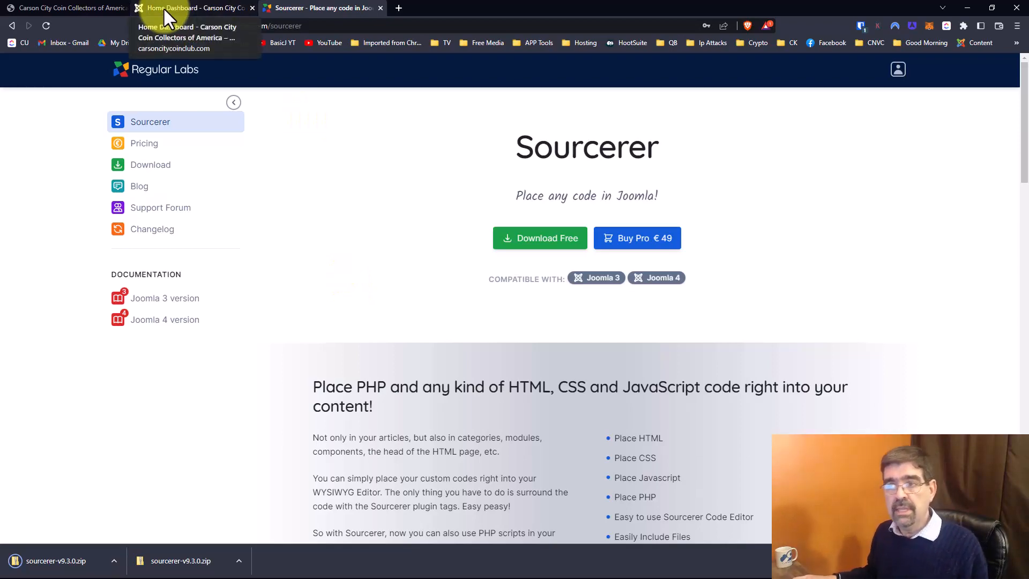
Step: Upload the Sourcerer zip through Extensions > Manage > Install in the Joomla administrator
{"action": "left_click", "coordinate": [191, 8]}
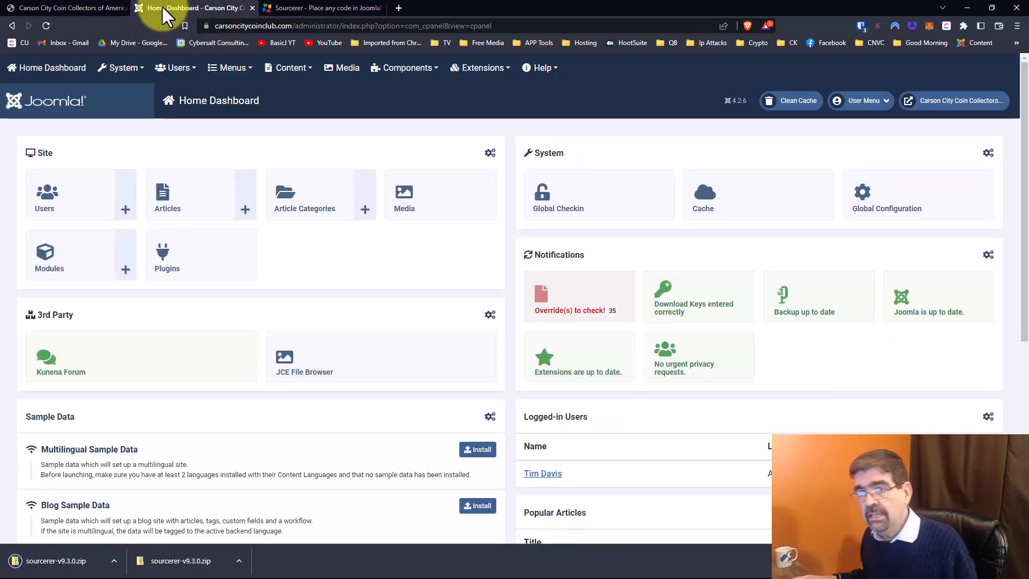
{"action": "left_click", "coordinate": [121, 67]}
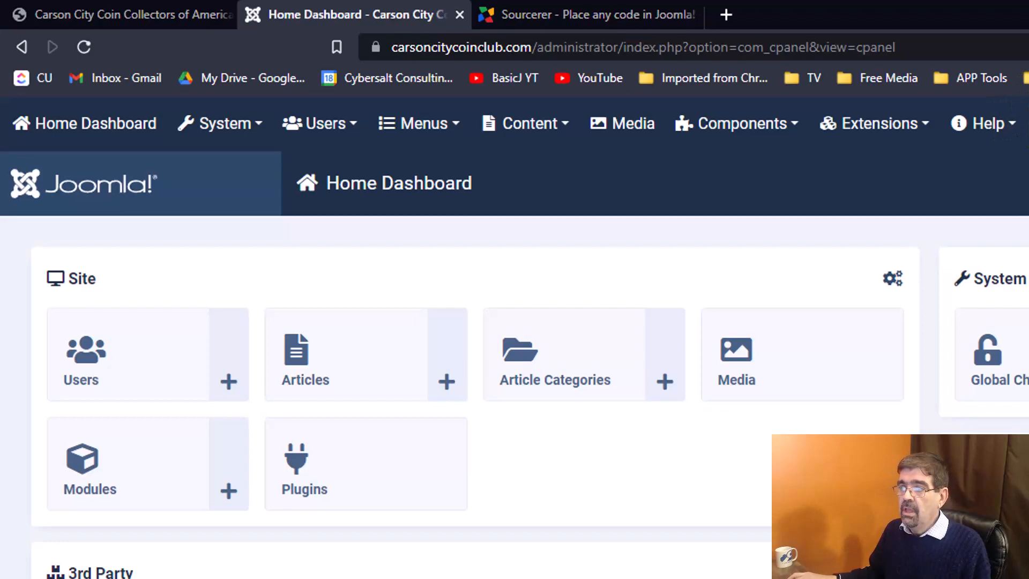
{"action": "left_click", "coordinate": [620, 123]}
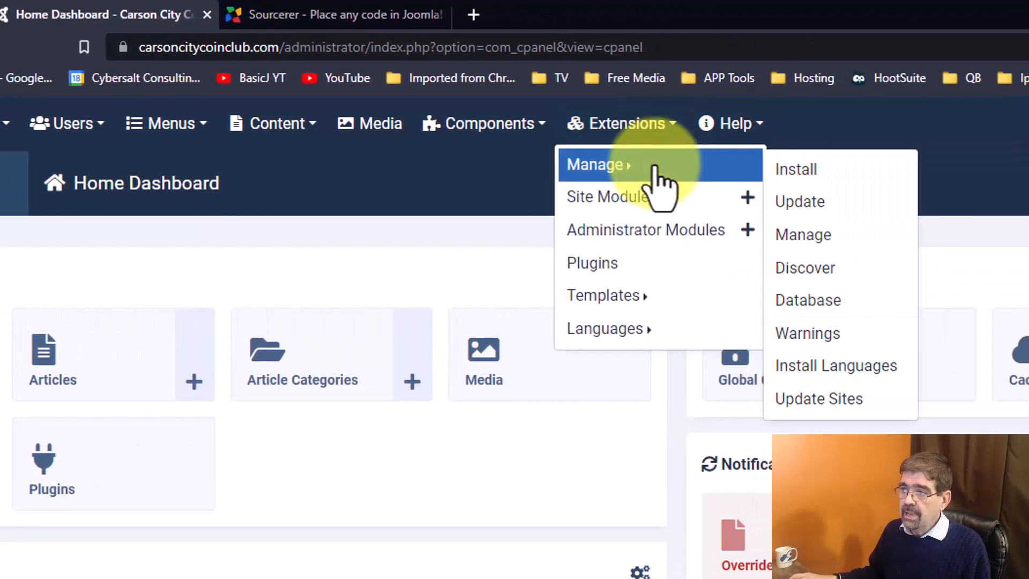
{"action": "left_click", "coordinate": [795, 168]}
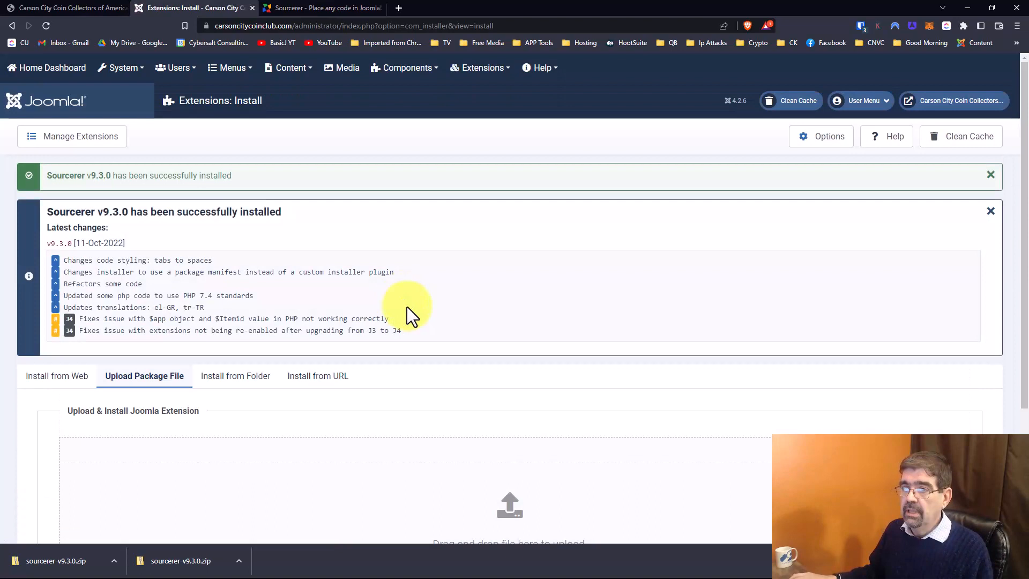
{"action": "left_click", "coordinate": [481, 68]}
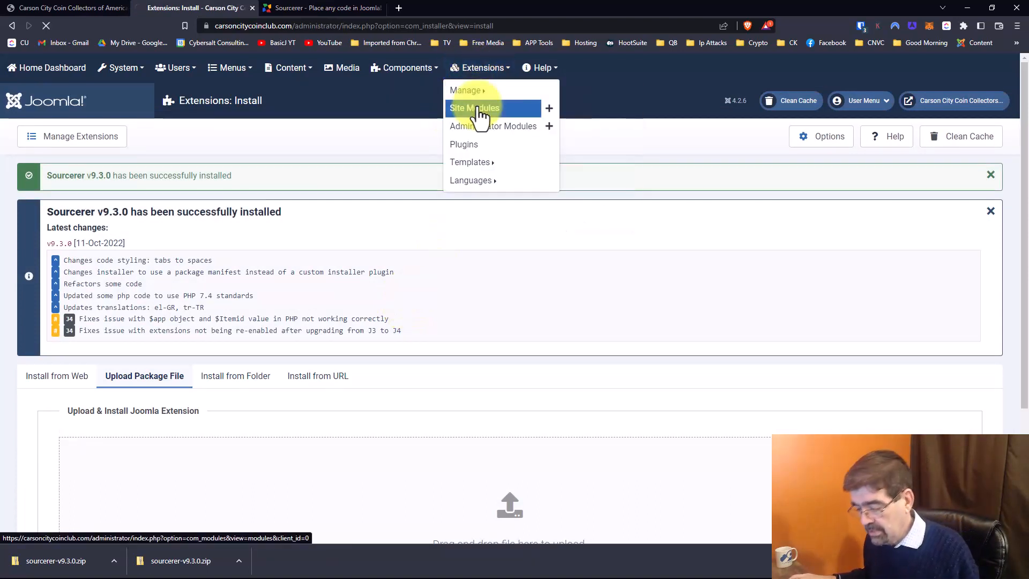
Step: Edit the Footer site module and select the 2022 end year in its copyright line for removal
{"action": "left_click", "coordinate": [474, 107]}
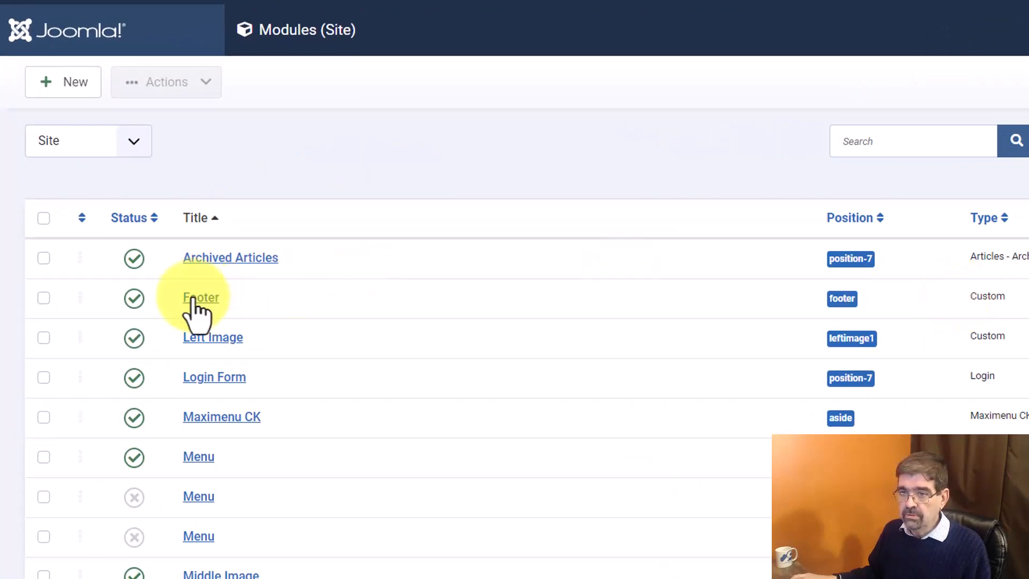
{"action": "left_click", "coordinate": [201, 297]}
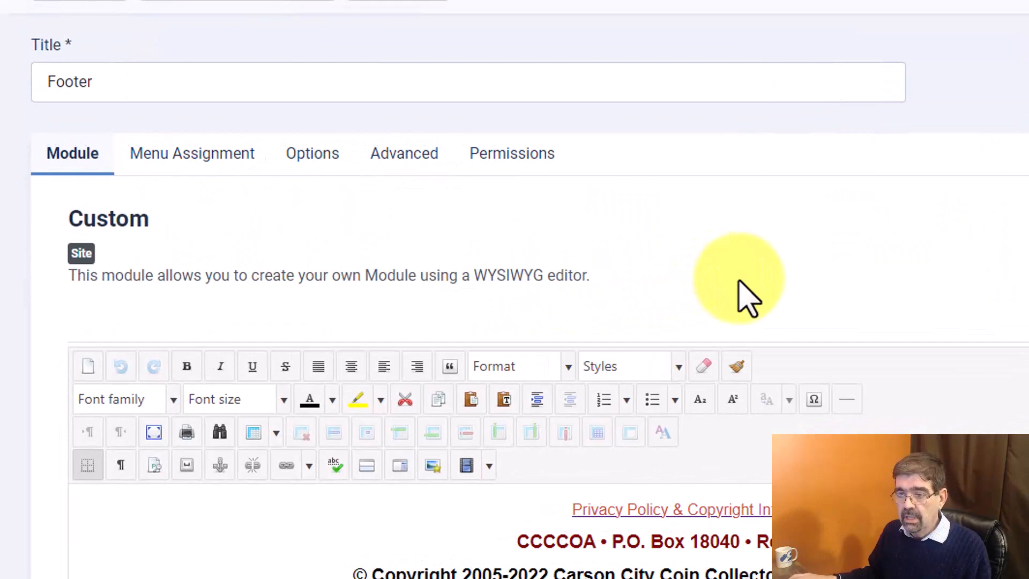
{"action": "scroll", "scroll_direction": "down", "scroll_amount": 3}
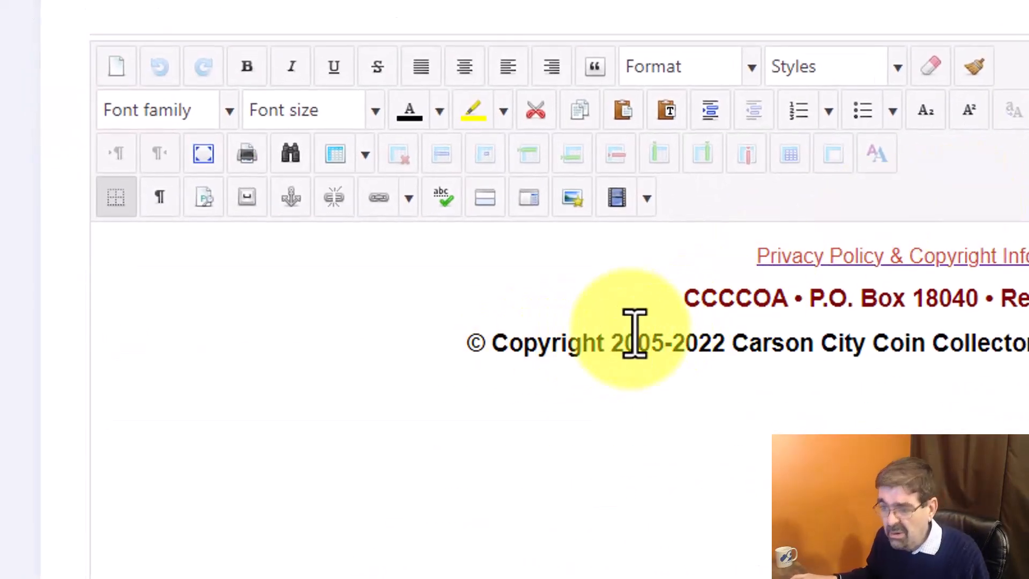
{"action": "double_click", "coordinate": [693, 343]}
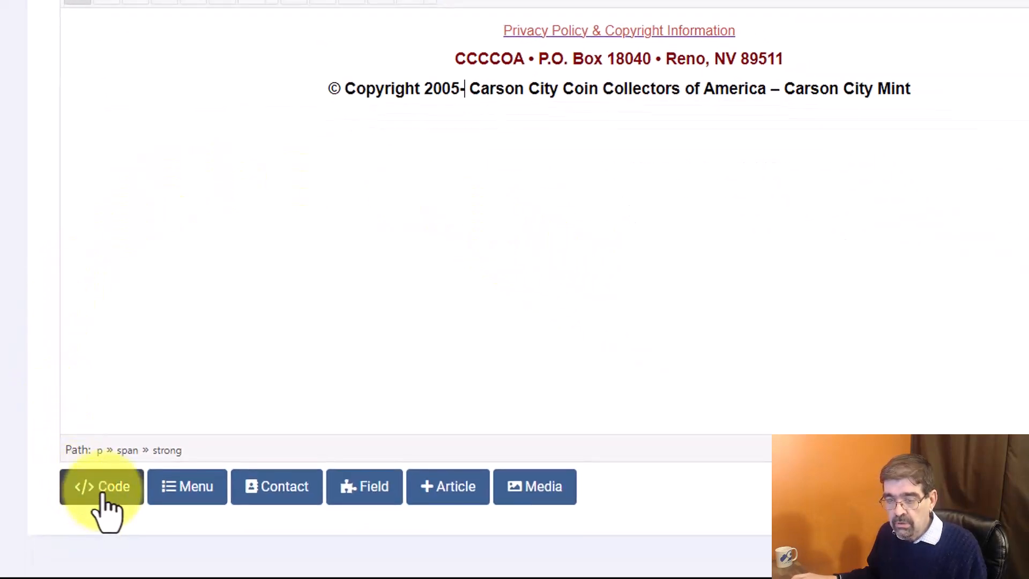
Step: Insert <?php echo date('Y'); ?> via Sourcerer after 2005-, save, and check the live footer
{"action": "left_click", "coordinate": [101, 487]}
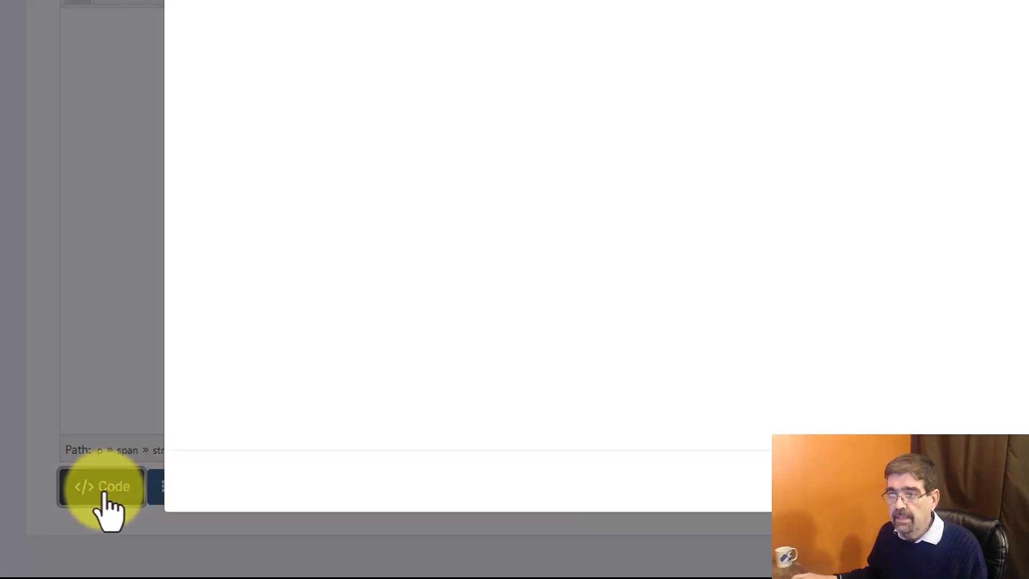
{"action": "left_click", "coordinate": [101, 486]}
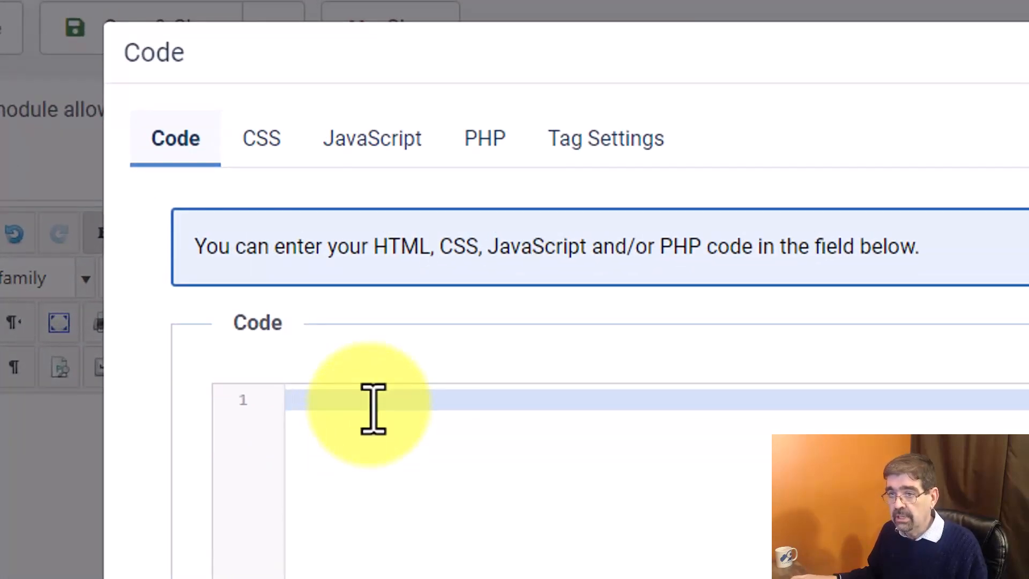
{"action": "type", "text": "<?php echo date('Y'); ?>"}
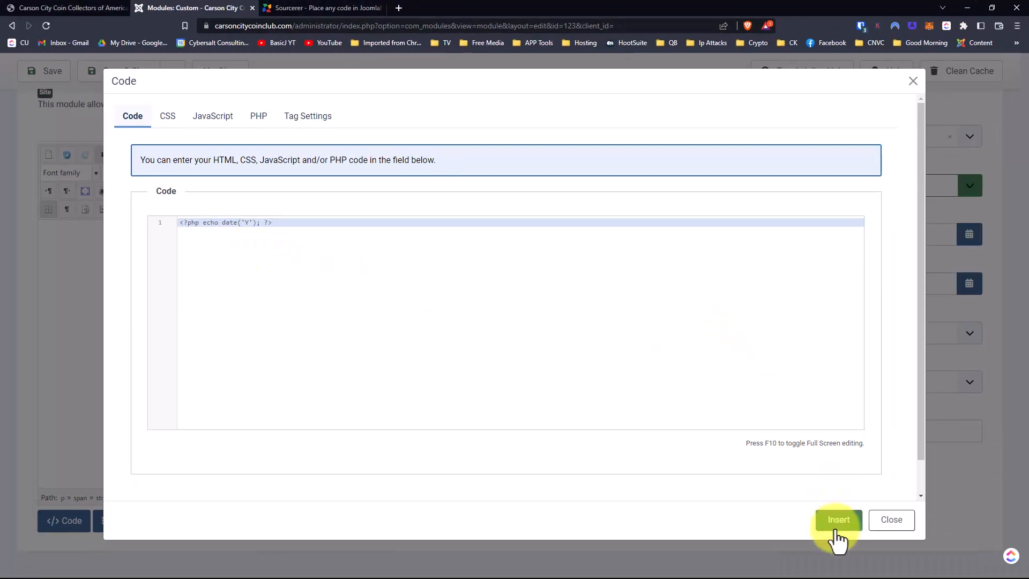
{"action": "left_click", "coordinate": [839, 519]}
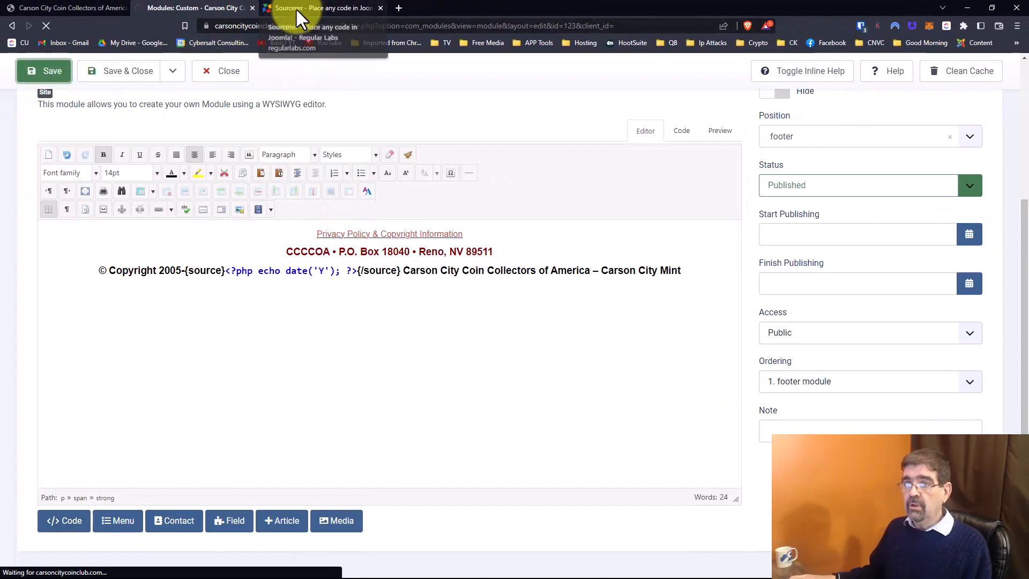
{"action": "left_click", "coordinate": [65, 8]}
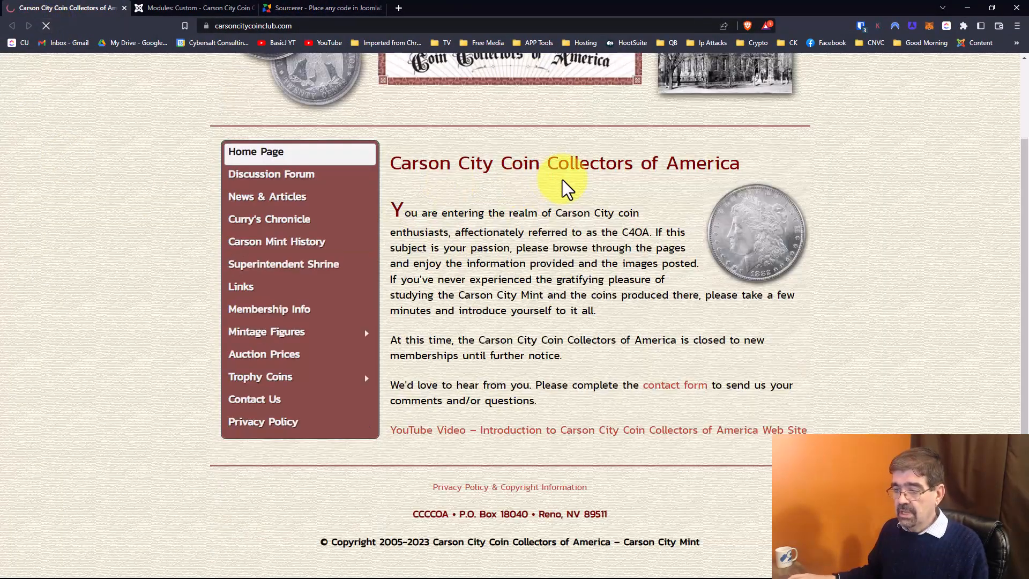